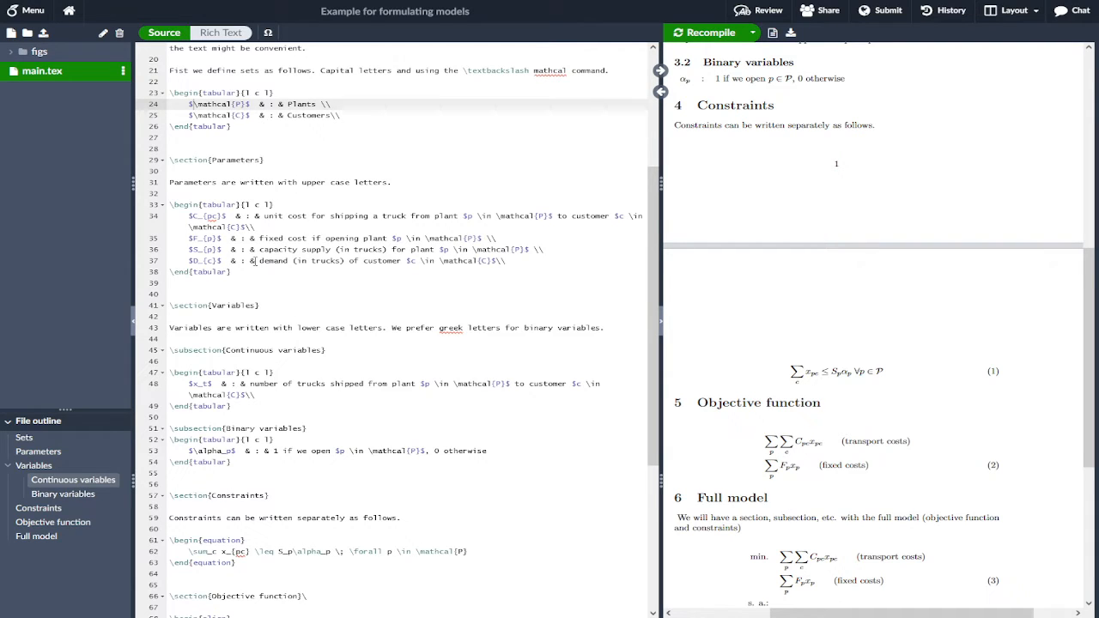
pyautogui.moveTo(285, 316)
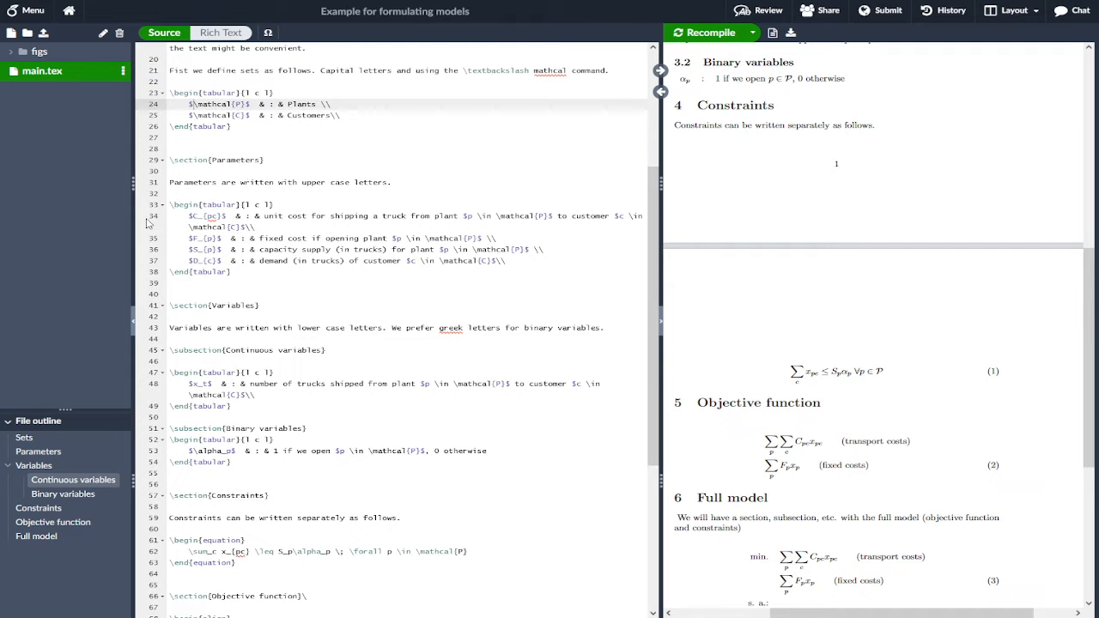
pyautogui.scroll(3)
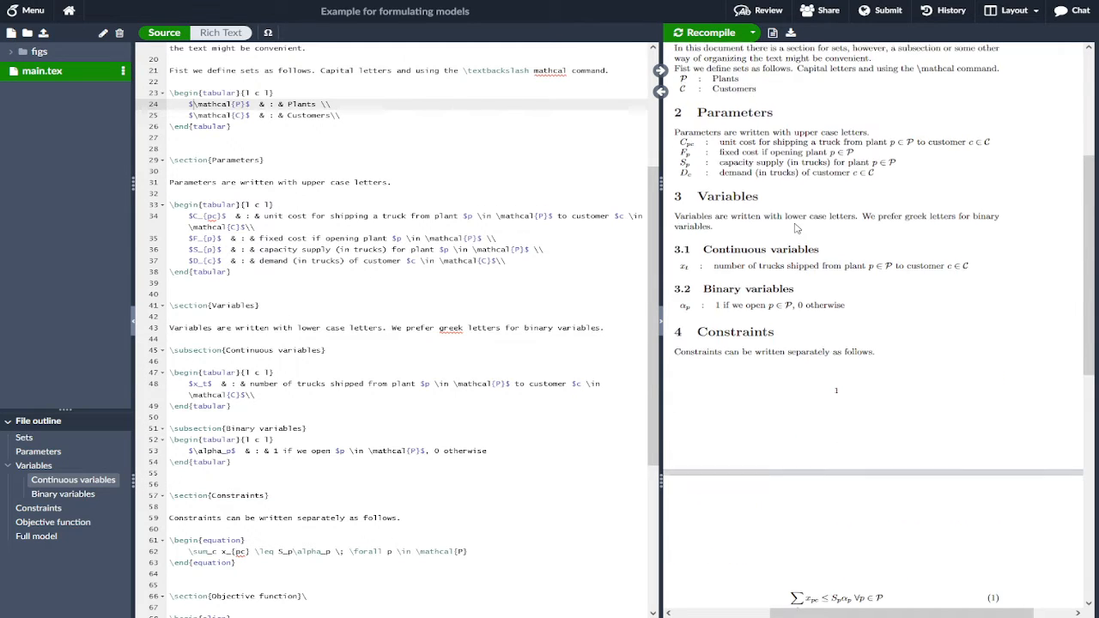
pyautogui.scroll(3)
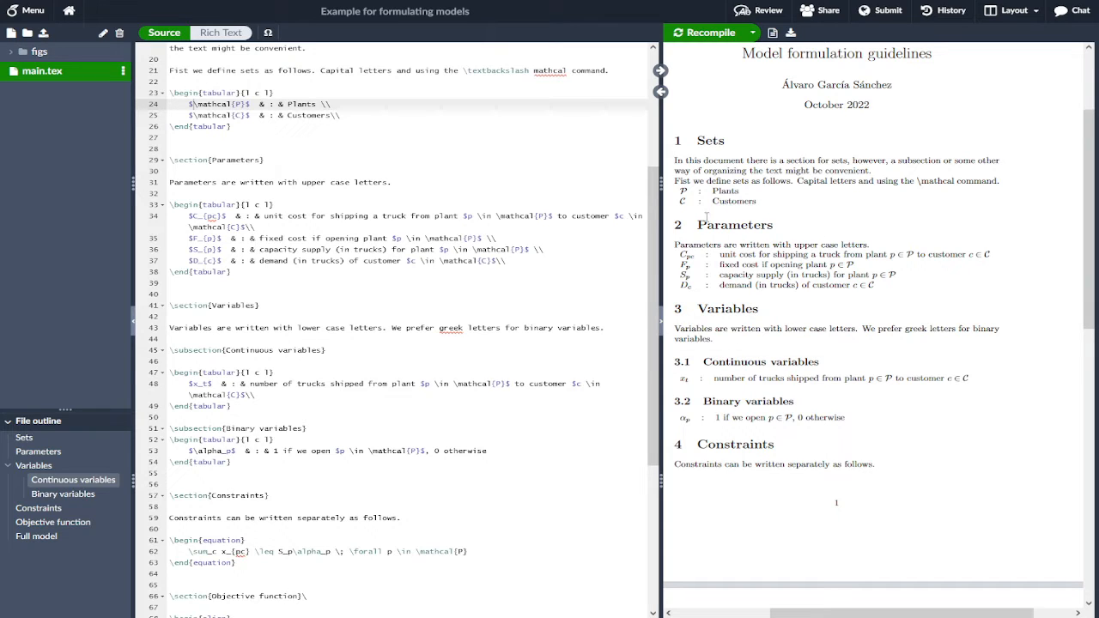
pyautogui.moveTo(845, 259)
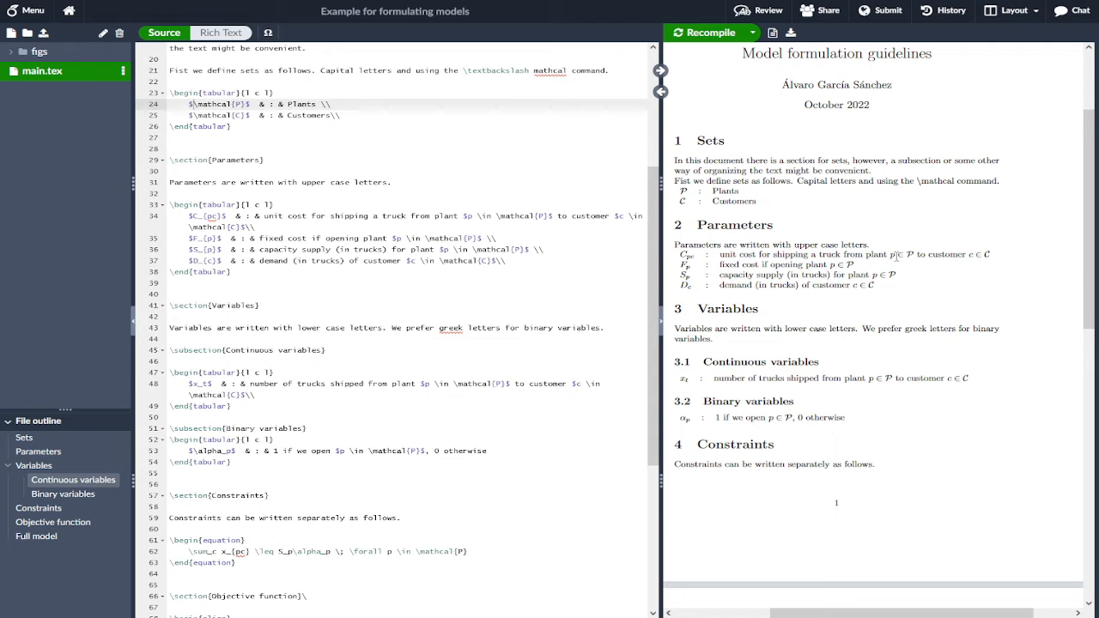
pyautogui.moveTo(902, 266)
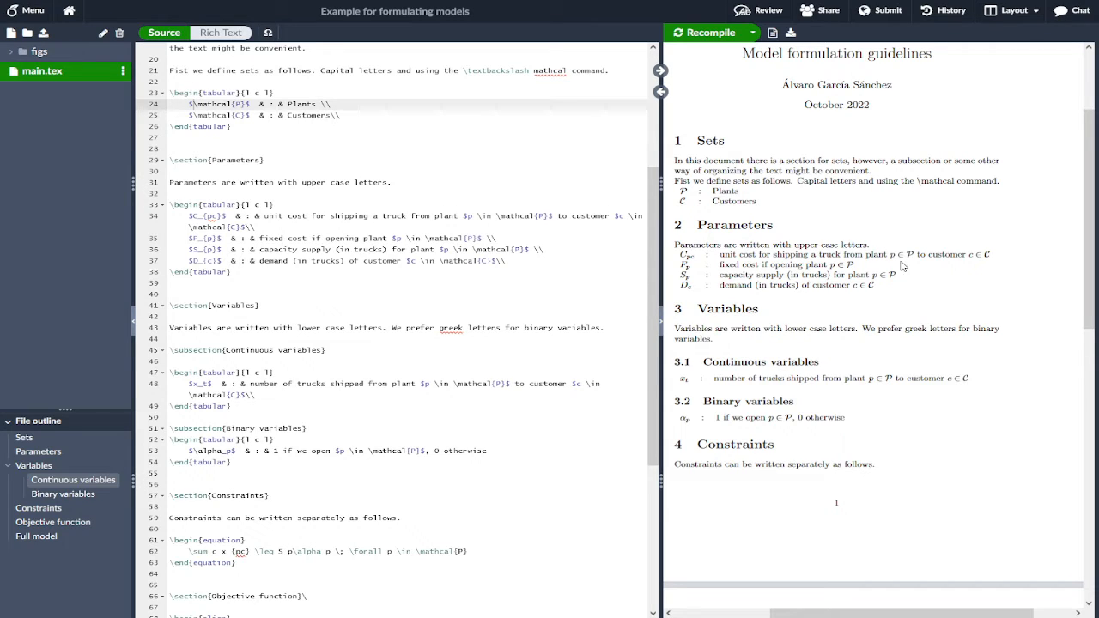
pyautogui.moveTo(932, 258)
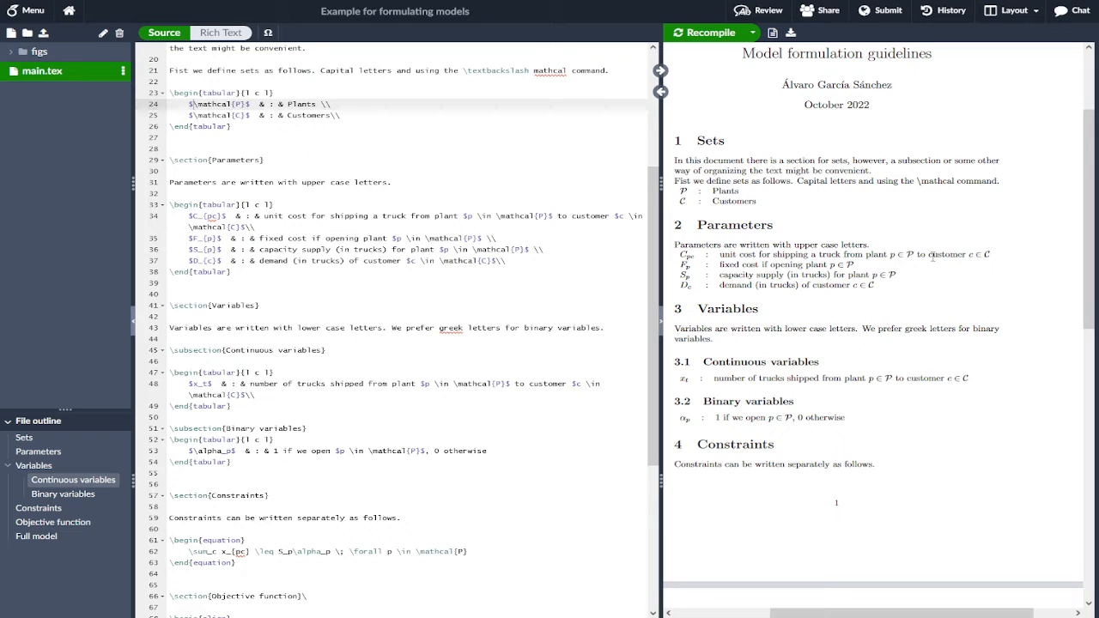
pyautogui.moveTo(1007, 262)
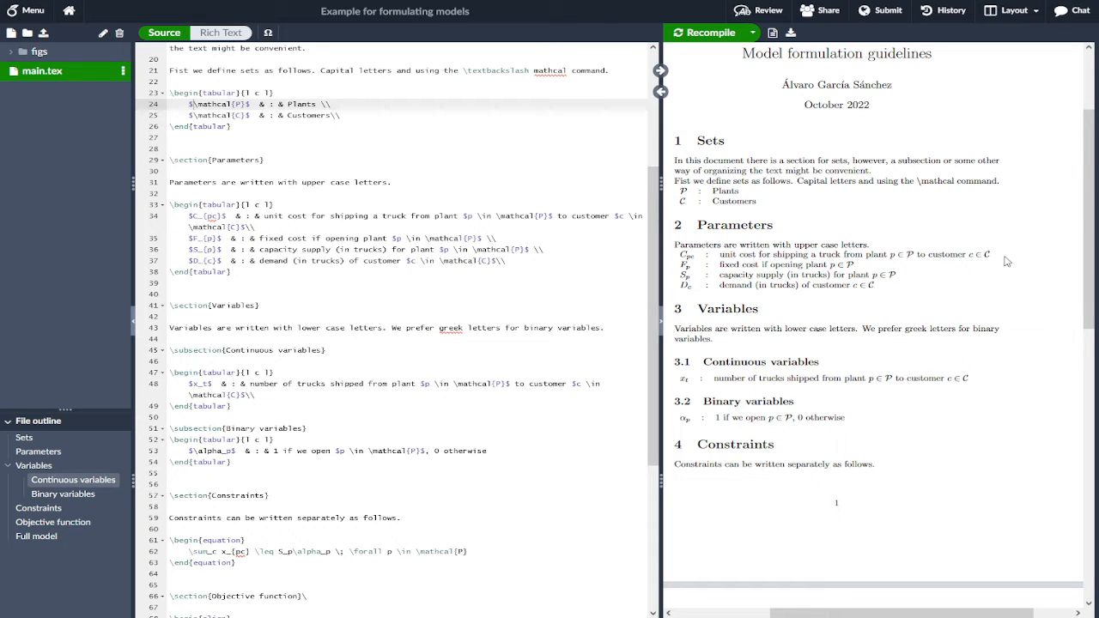
pyautogui.moveTo(953, 256)
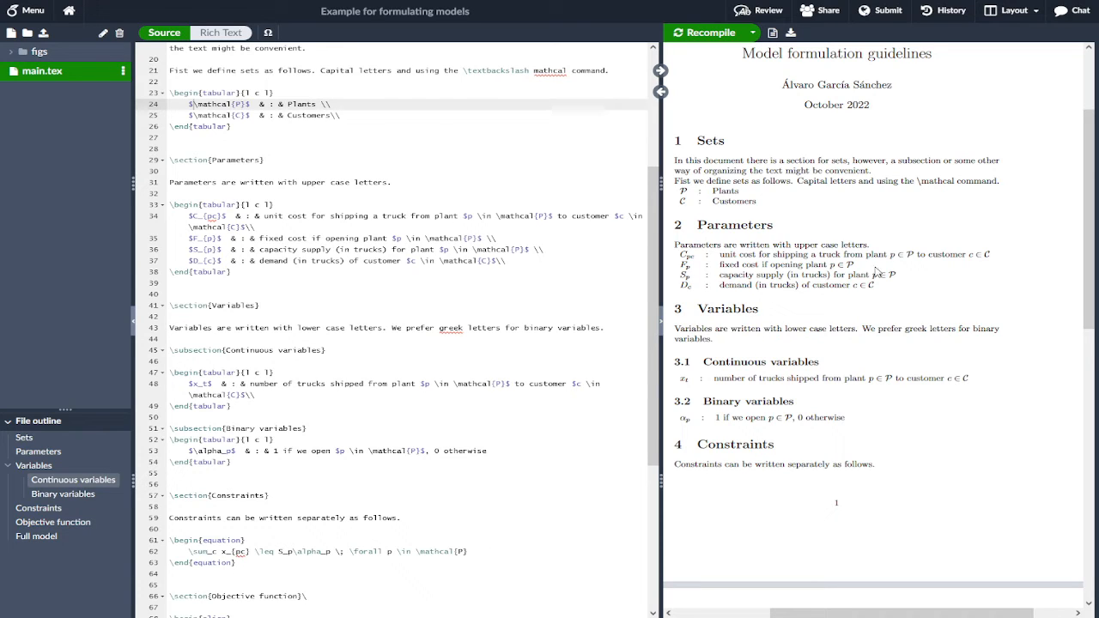
pyautogui.moveTo(842, 302)
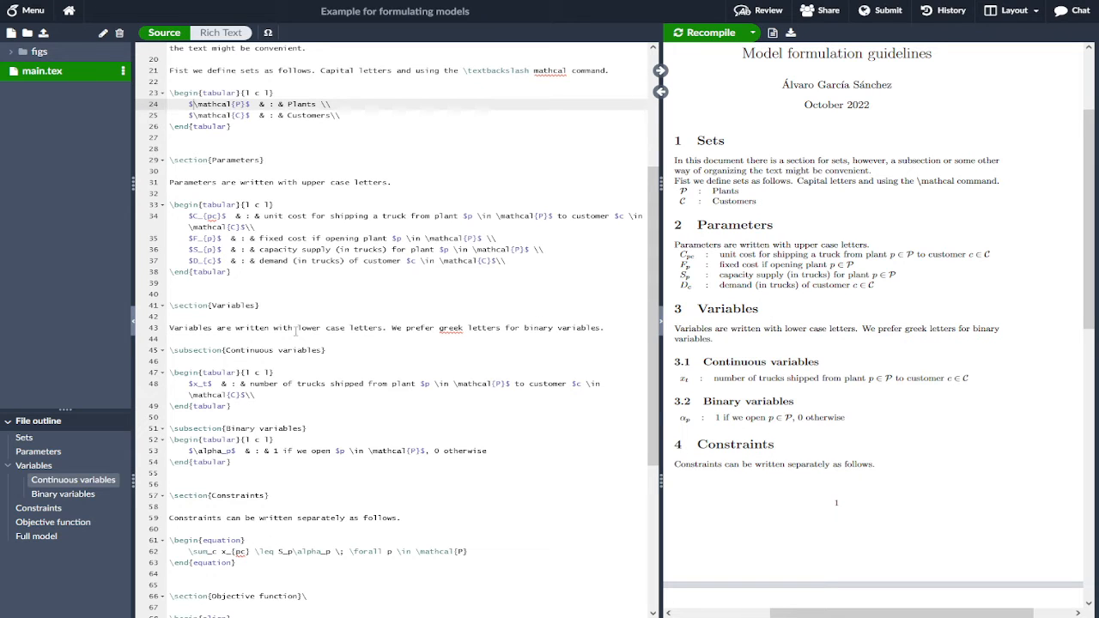
pyautogui.scroll(-3)
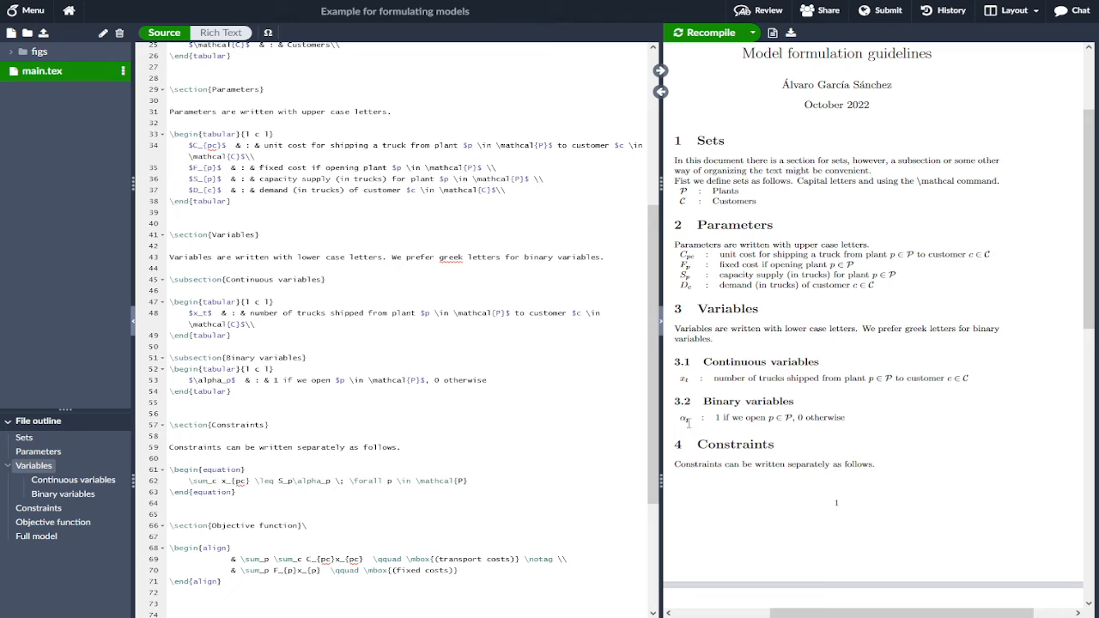
pyautogui.moveTo(863, 429)
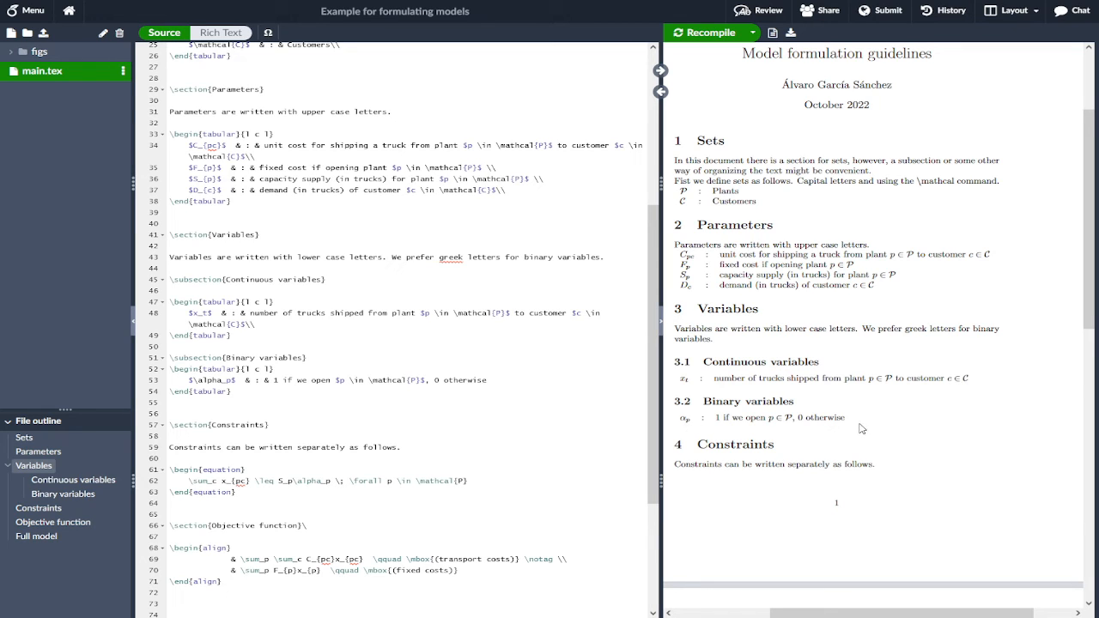
pyautogui.moveTo(733, 397)
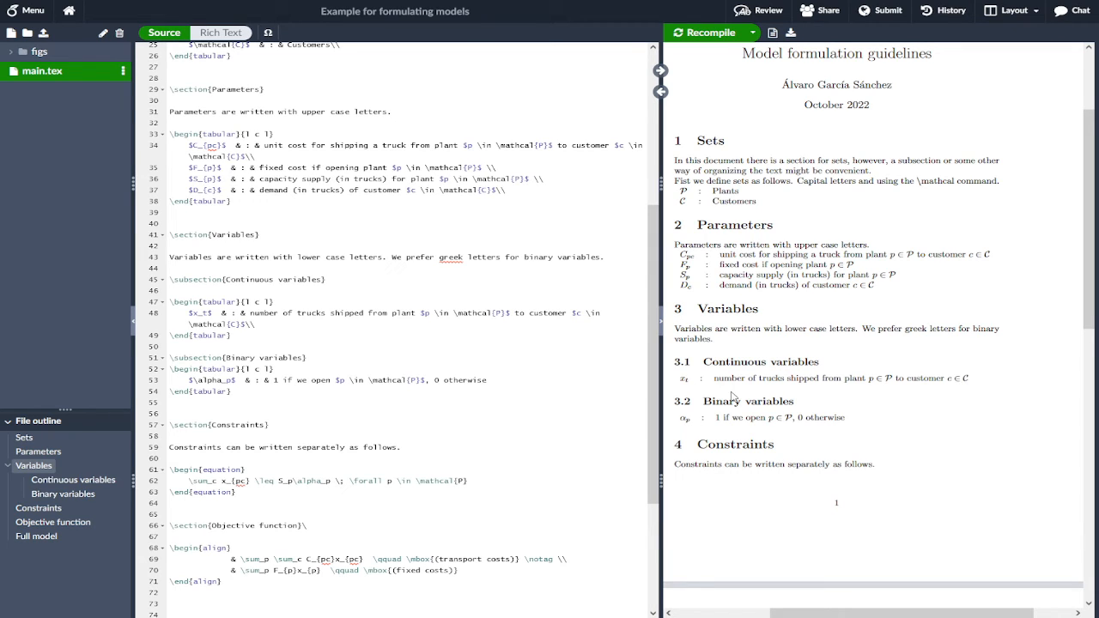
pyautogui.moveTo(870, 419)
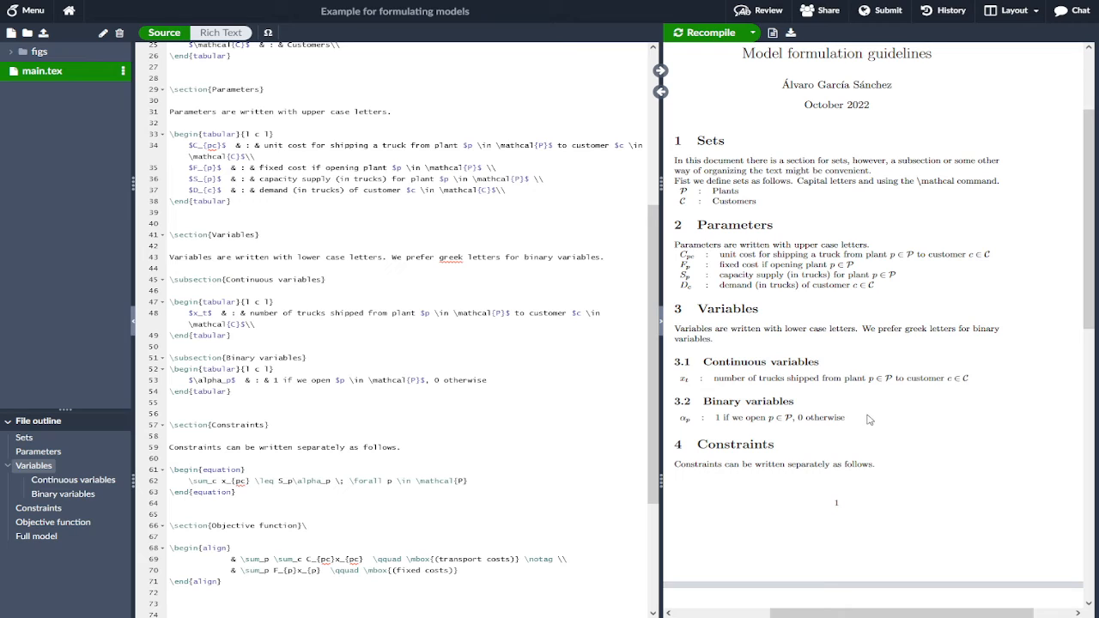
pyautogui.moveTo(722, 381)
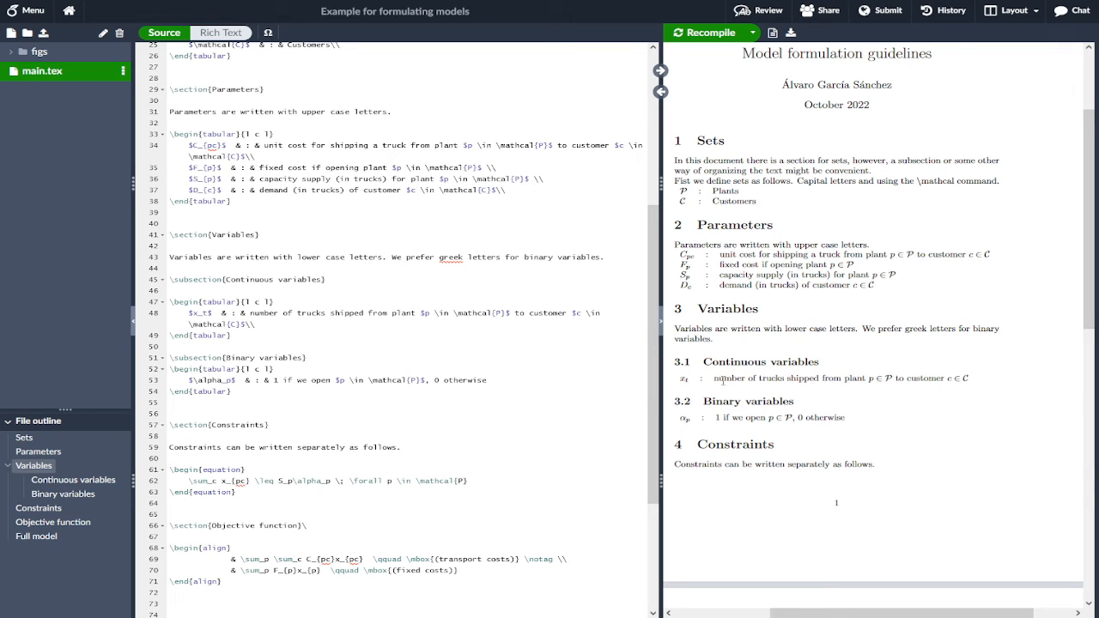
pyautogui.moveTo(712, 385)
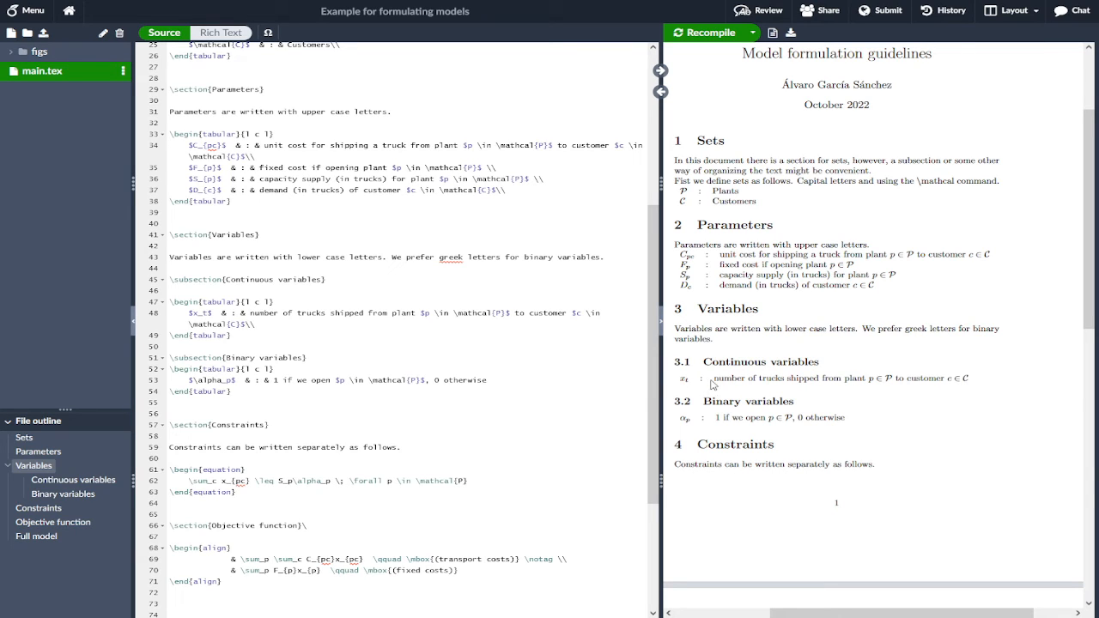
pyautogui.moveTo(681, 388)
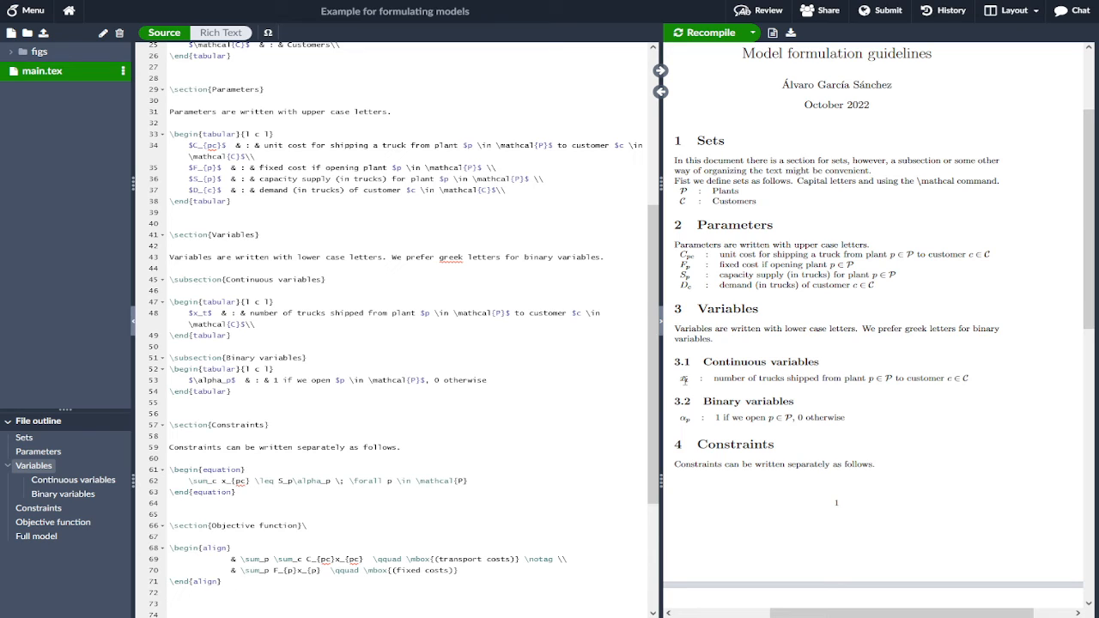
pyautogui.moveTo(767, 355)
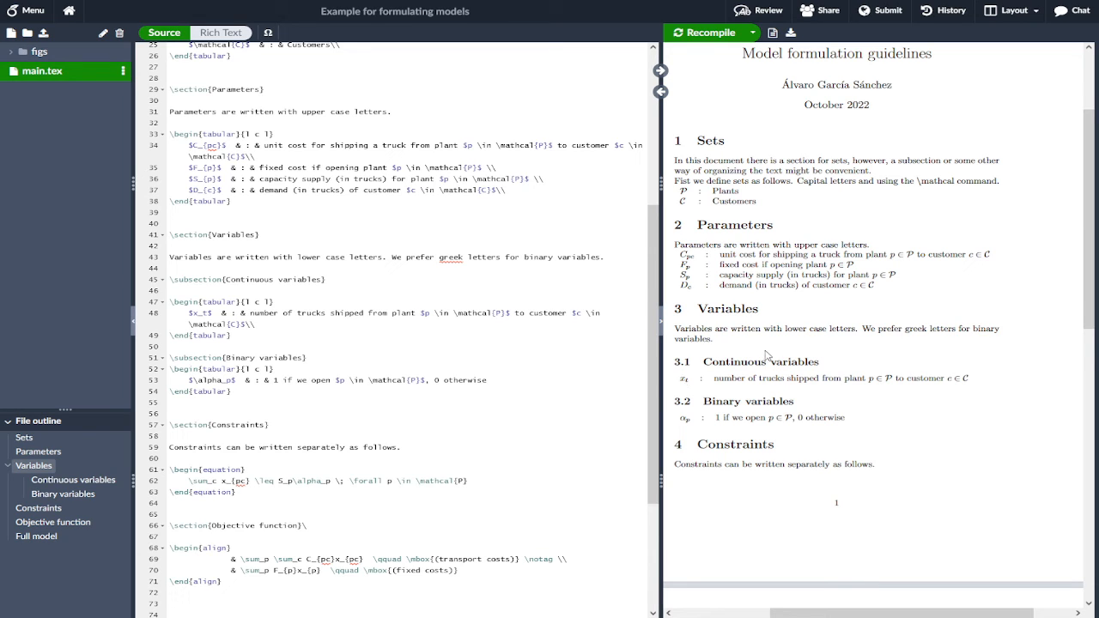
pyautogui.moveTo(784, 390)
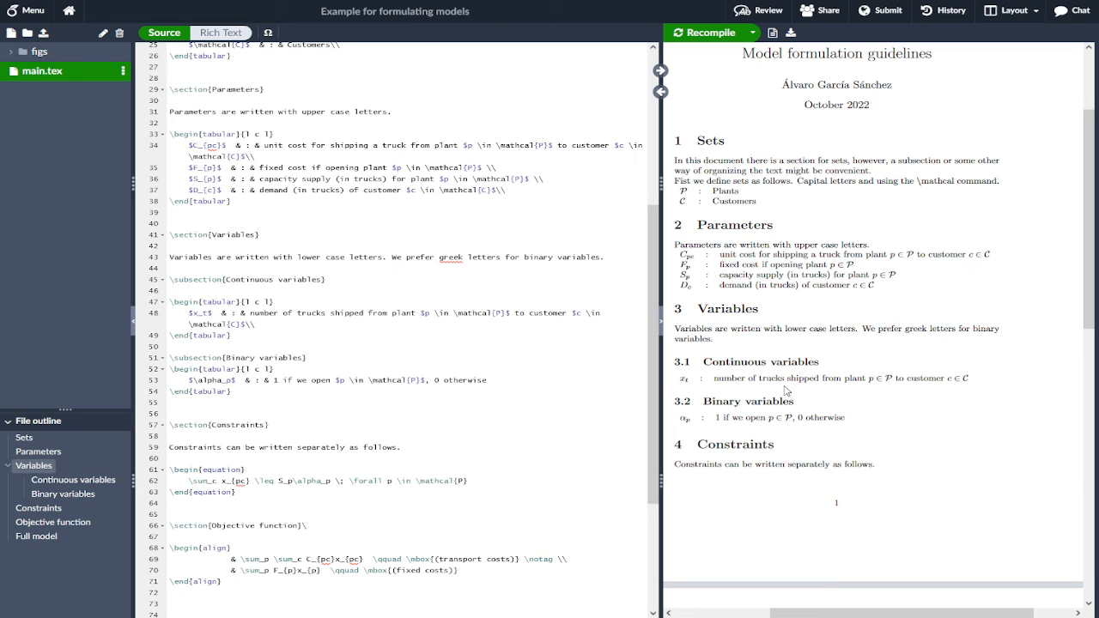
pyautogui.moveTo(767, 401)
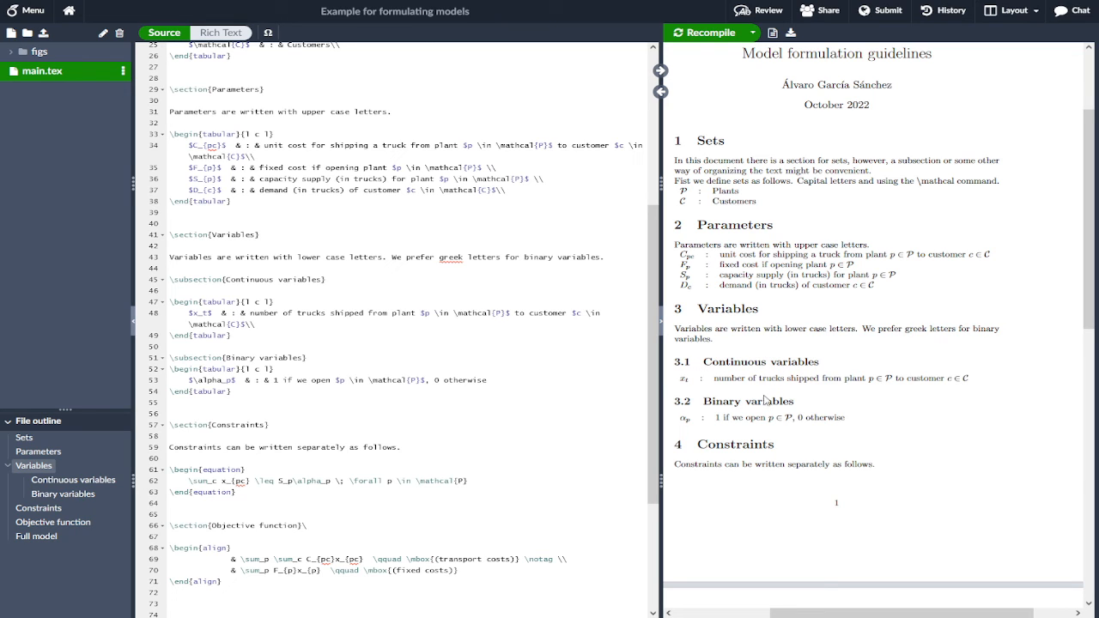
pyautogui.moveTo(762, 440)
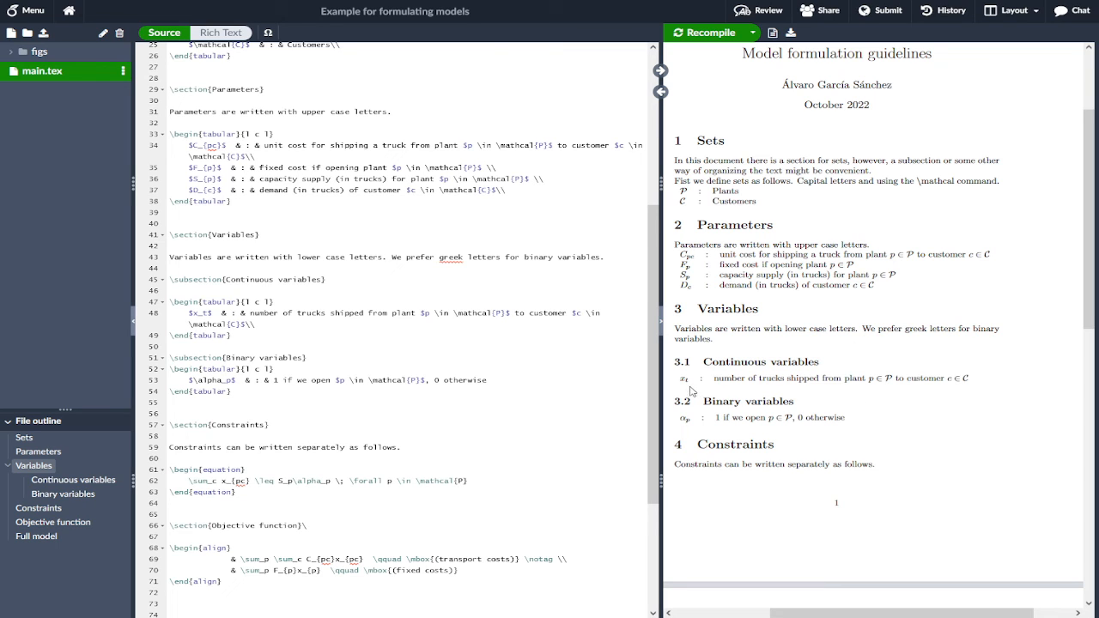
pyautogui.moveTo(687, 382)
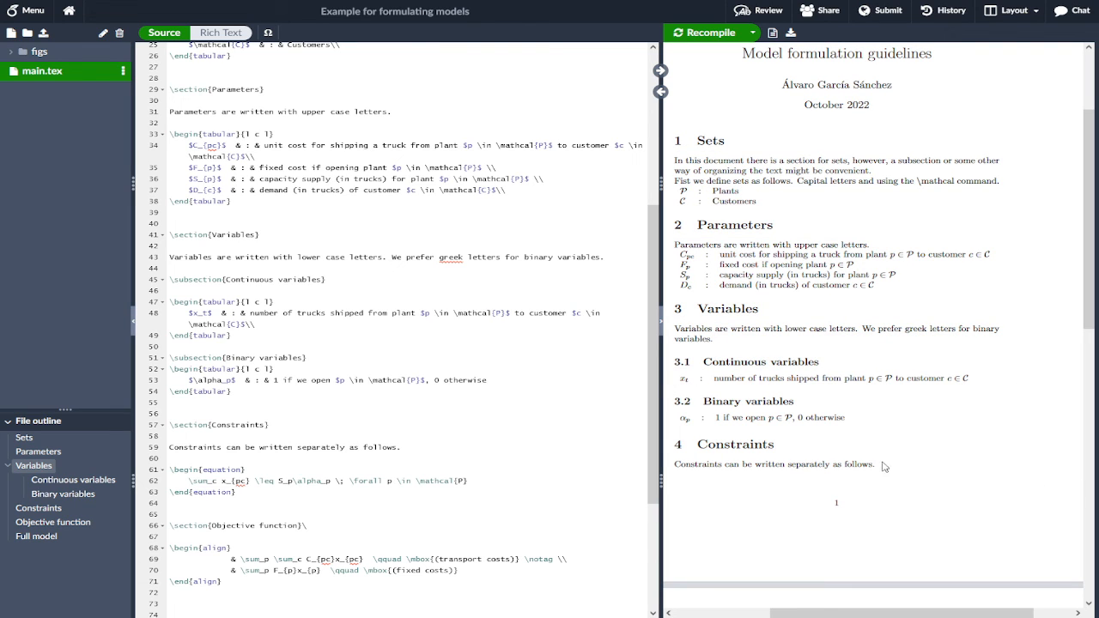
pyautogui.moveTo(700, 386)
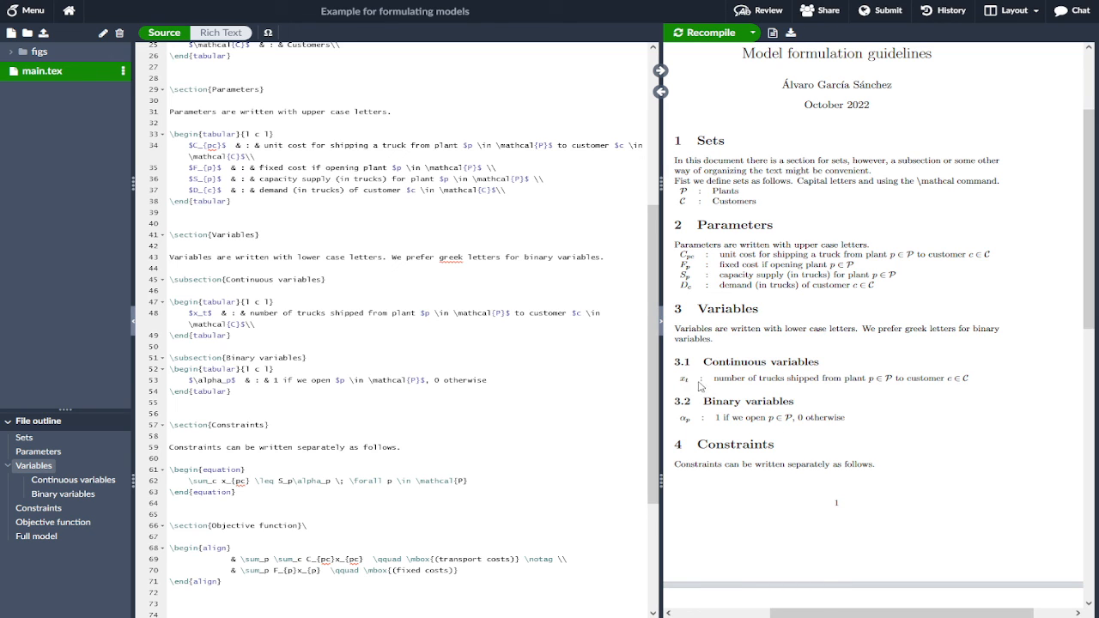